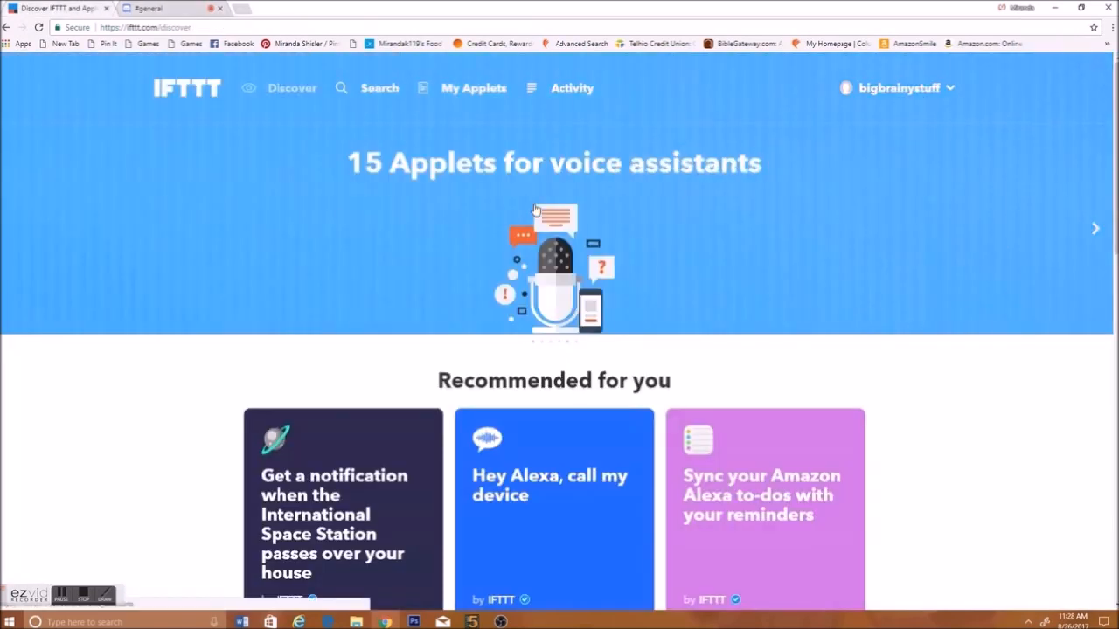
mouse_move(242, 7)
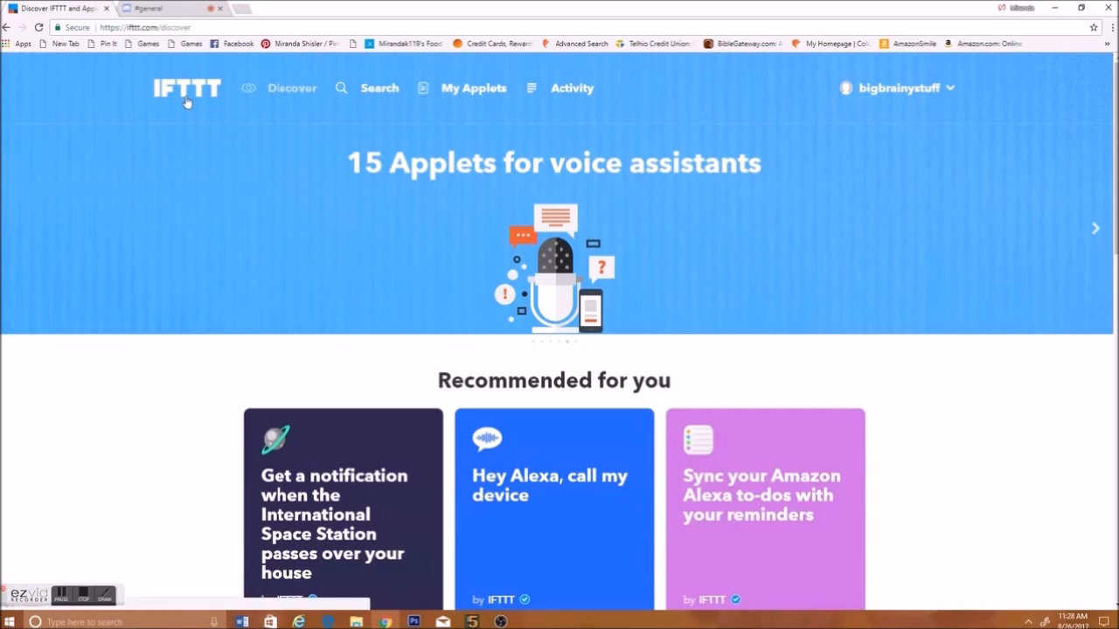
mouse_move(916, 100)
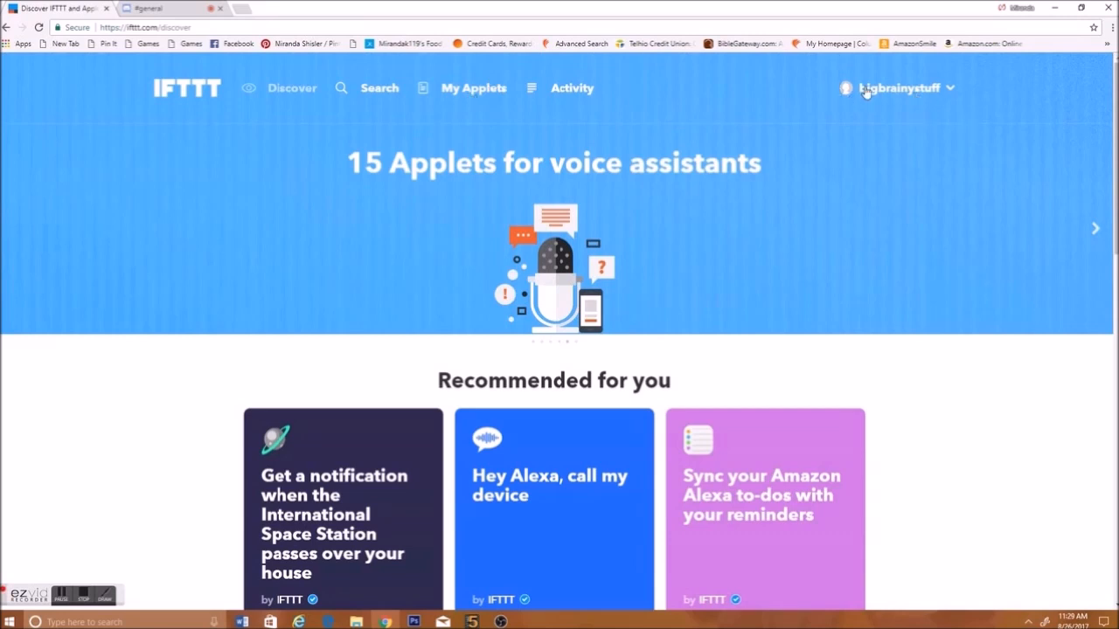
mouse_move(865, 91)
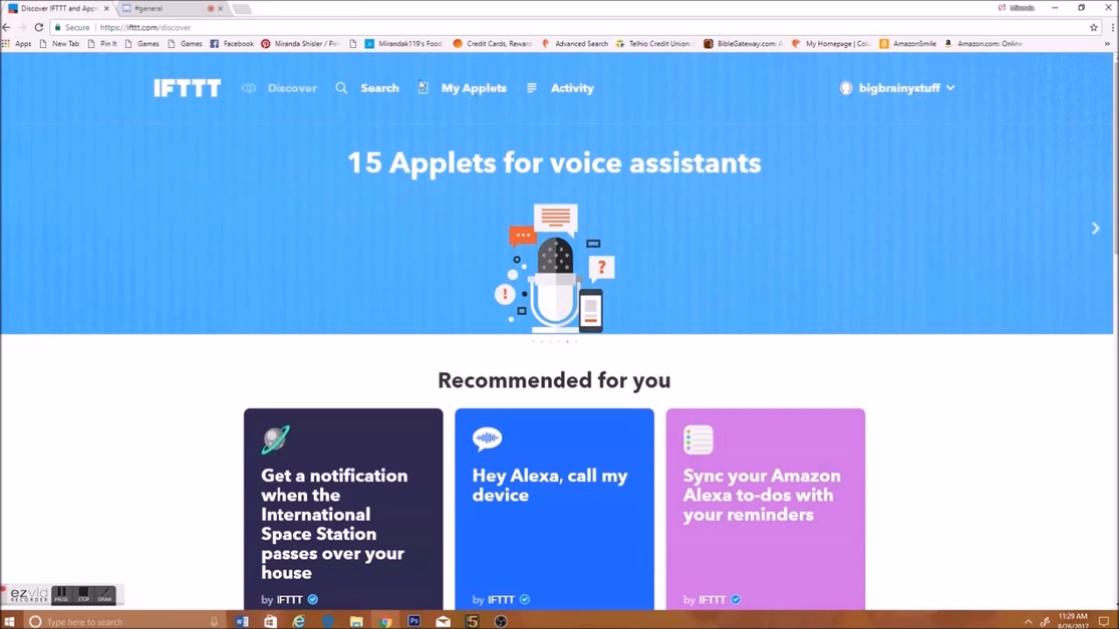
Start a new applet from My Applets and begin choosing its trigger service.
left_click(473, 88)
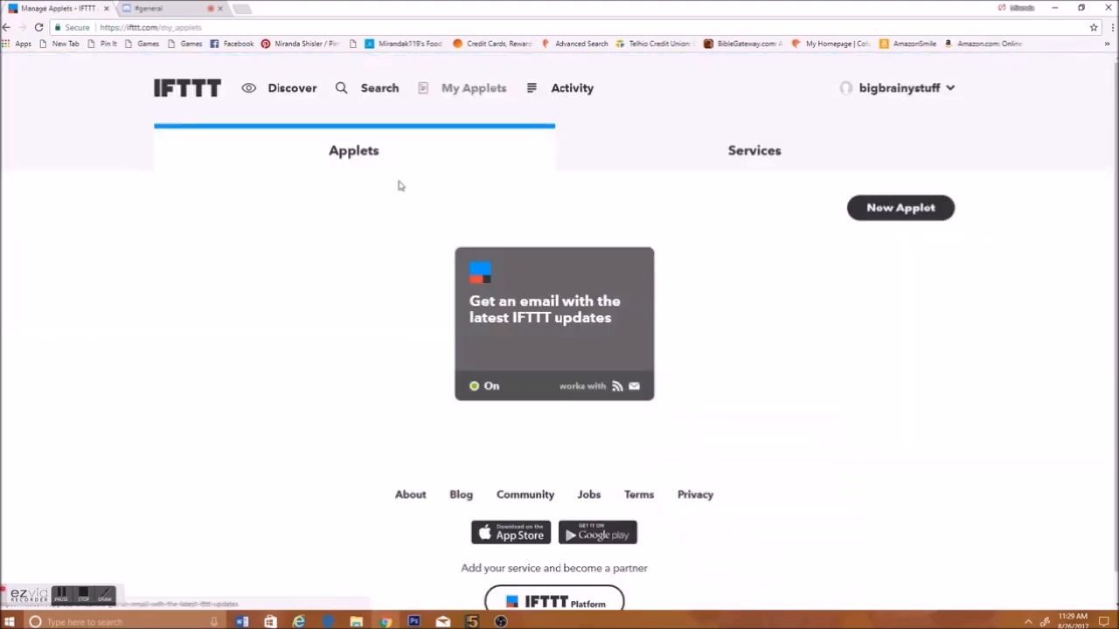
left_click(898, 206)
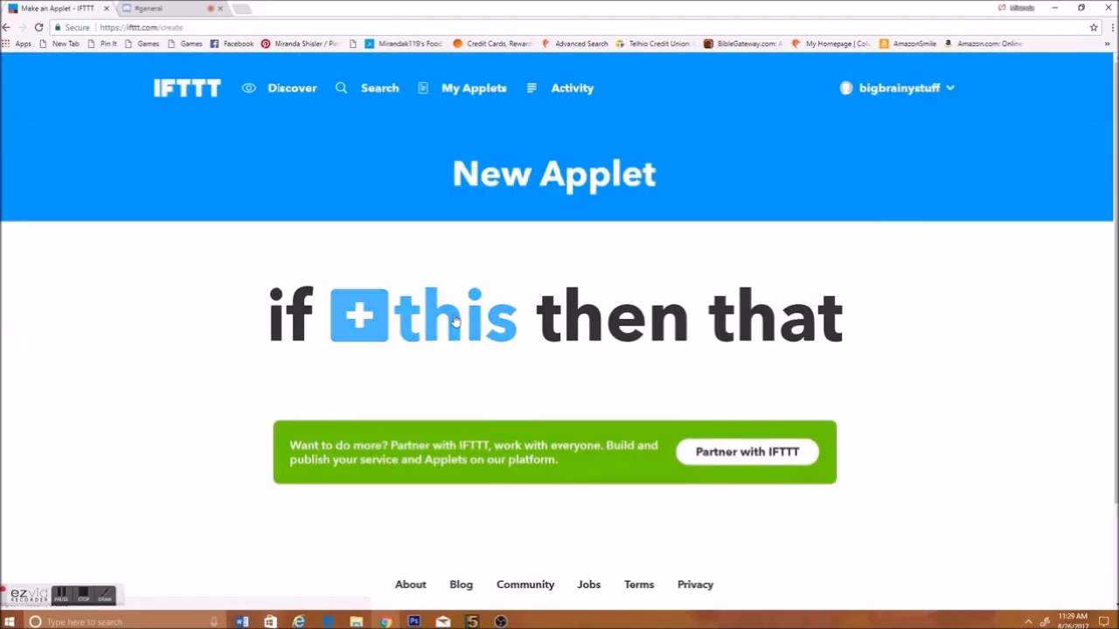
left_click(358, 317)
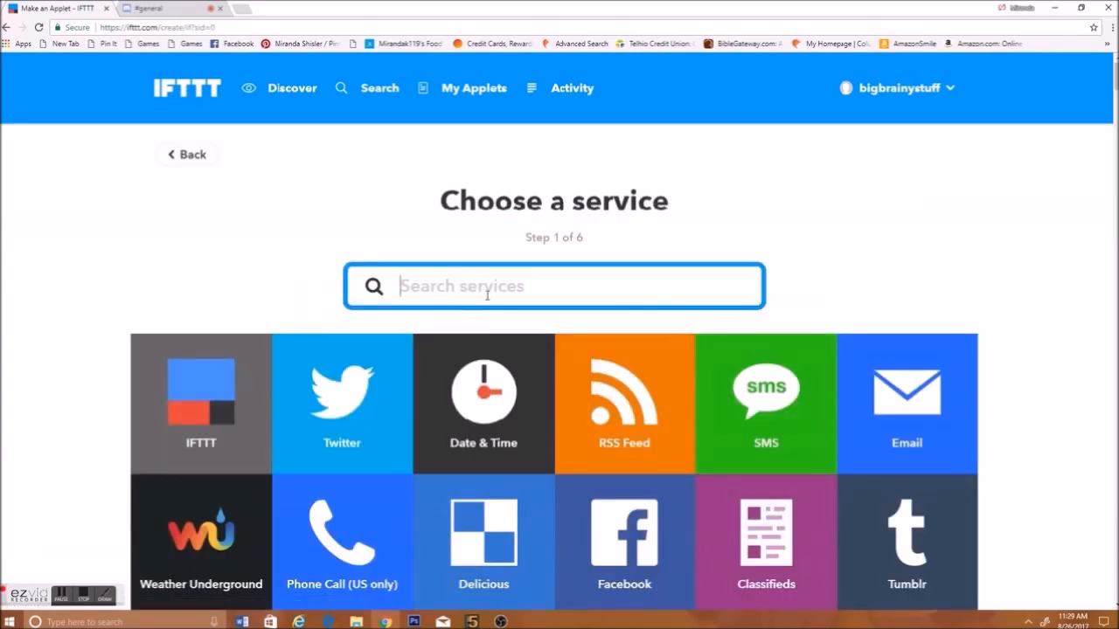
Pick YouTube as the trigger service and connect it by signing in to Google.
type("Youtube")
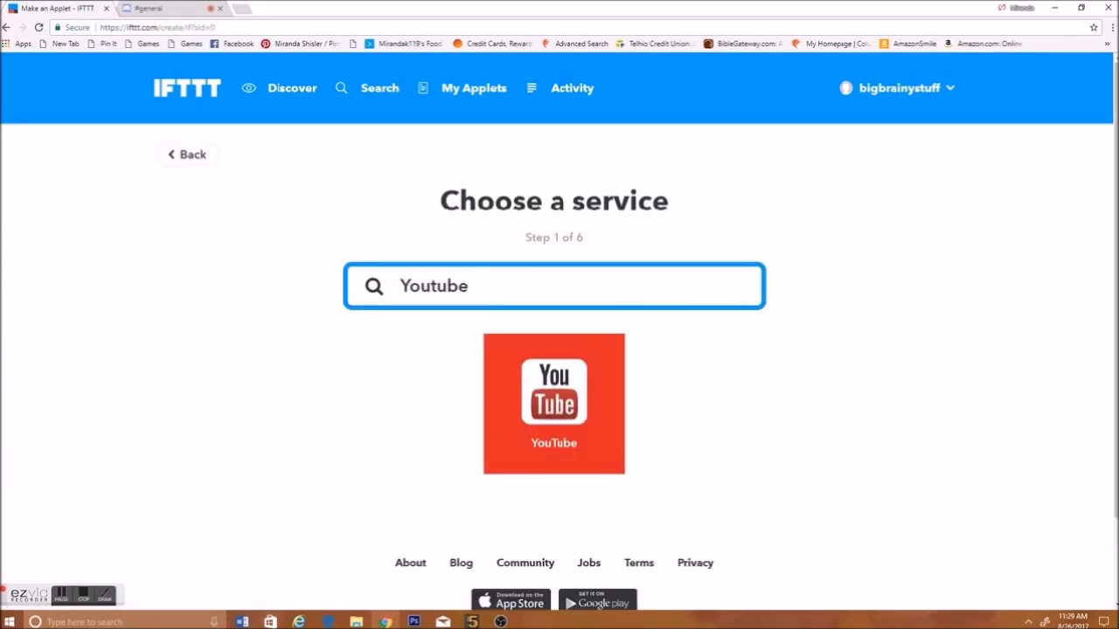
left_click(553, 404)
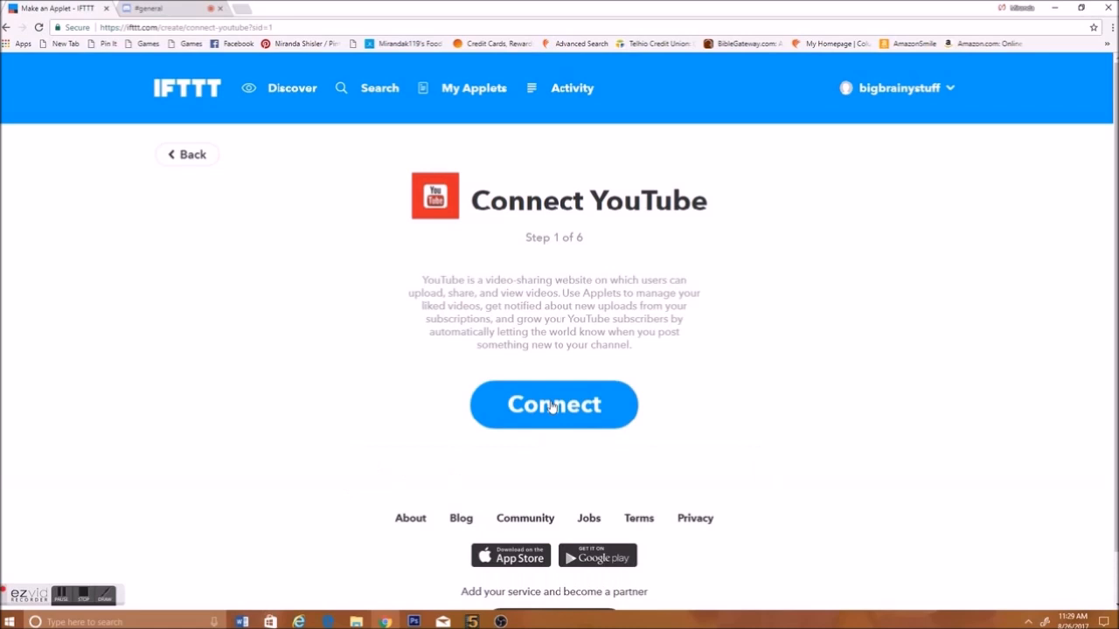
left_click(552, 404)
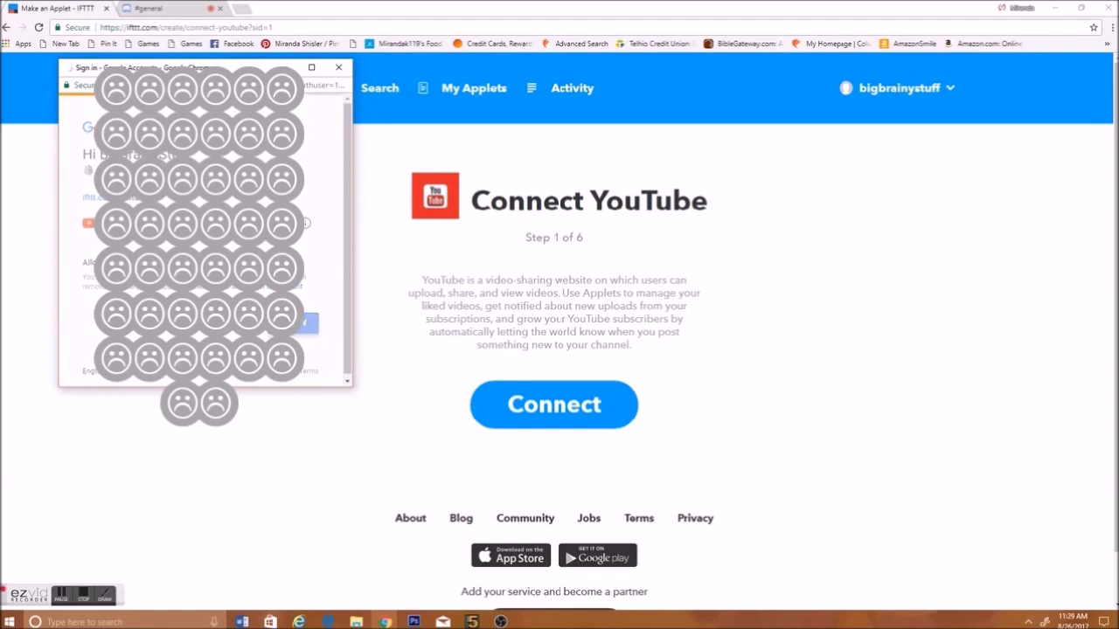
left_click(552, 404)
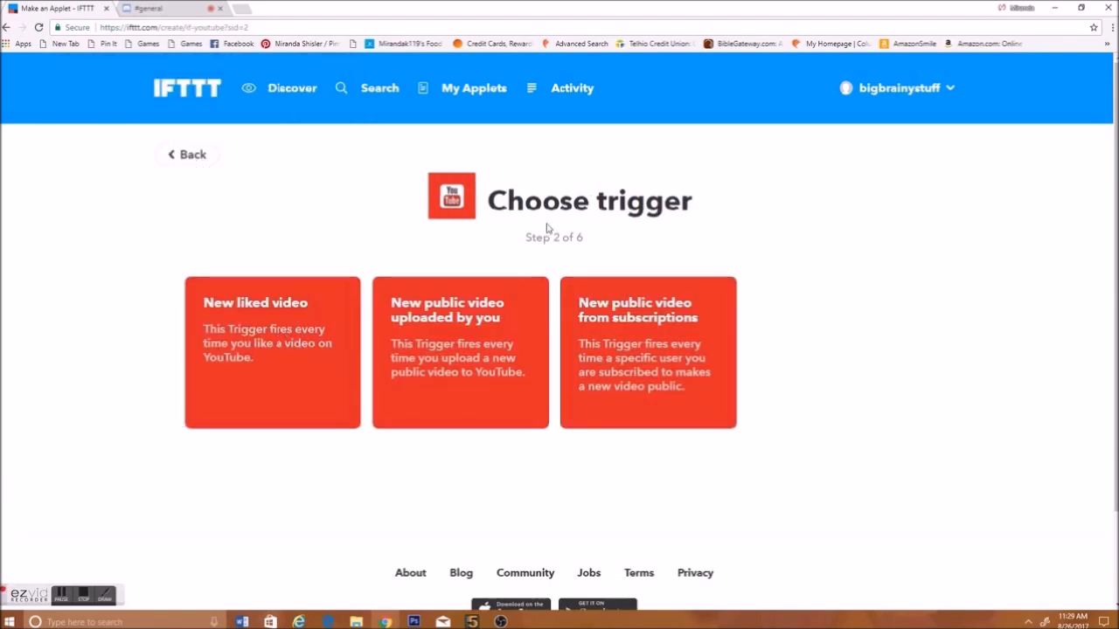
mouse_move(486, 356)
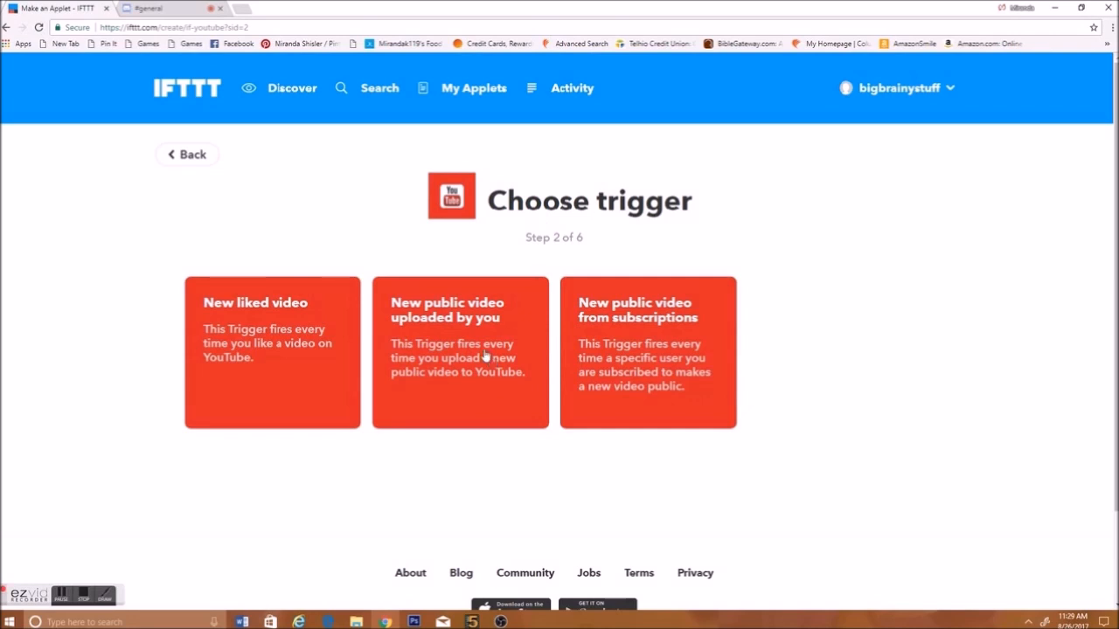
Trigger on 'New public video uploaded by you' and search Webhook for the action service.
left_click(459, 353)
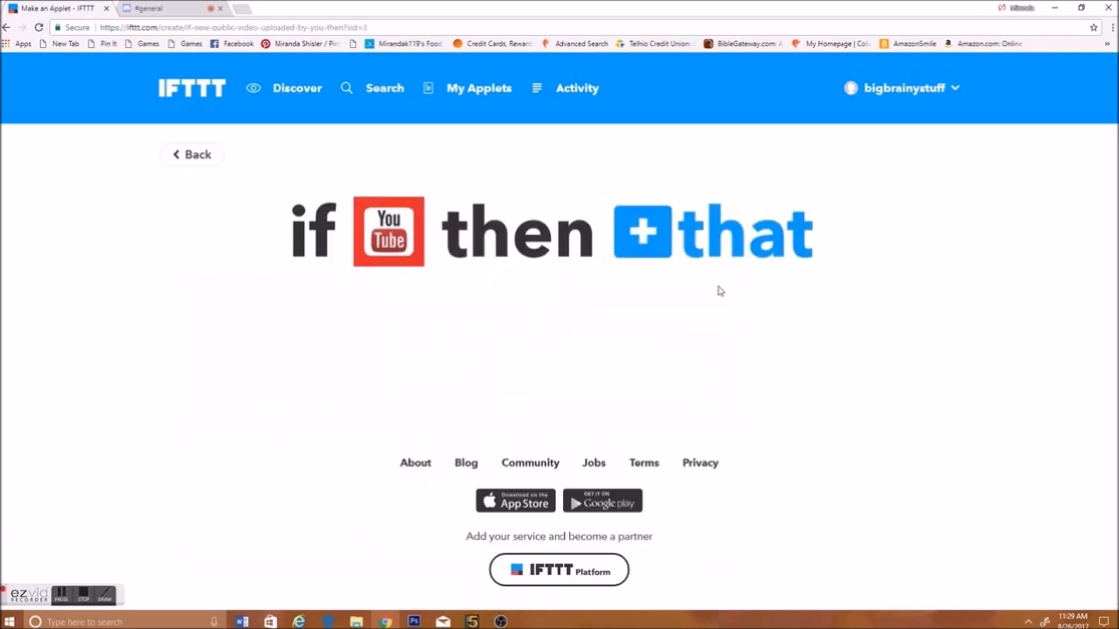
left_click(713, 231)
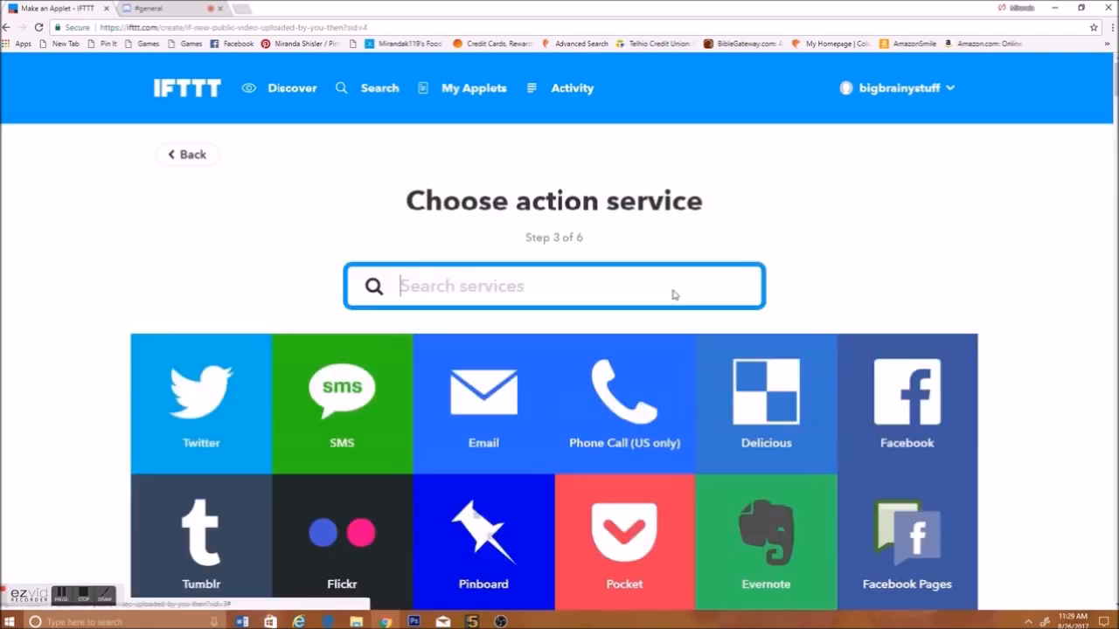
type("W")
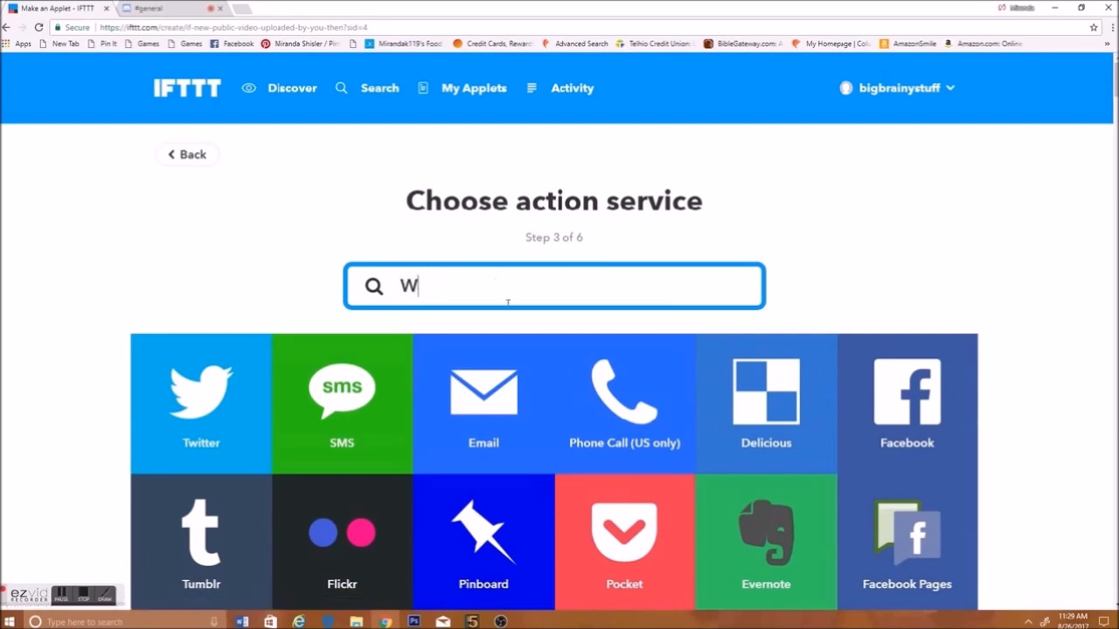
type("ebhook")
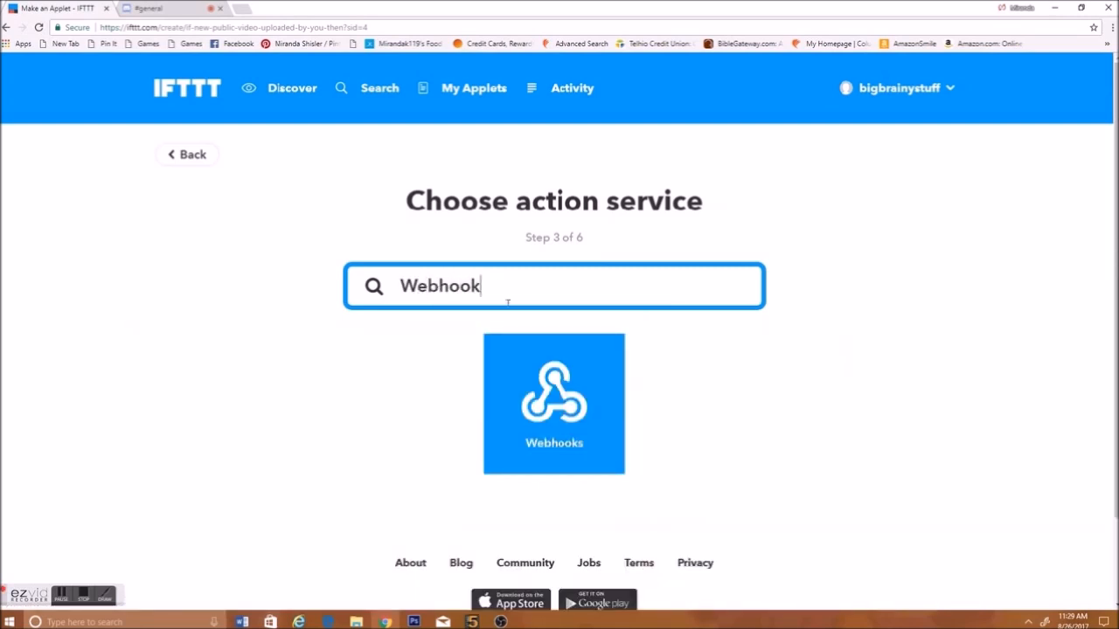
Connect Webhooks as the action service and choose 'Make a web request'.
left_click(552, 402)
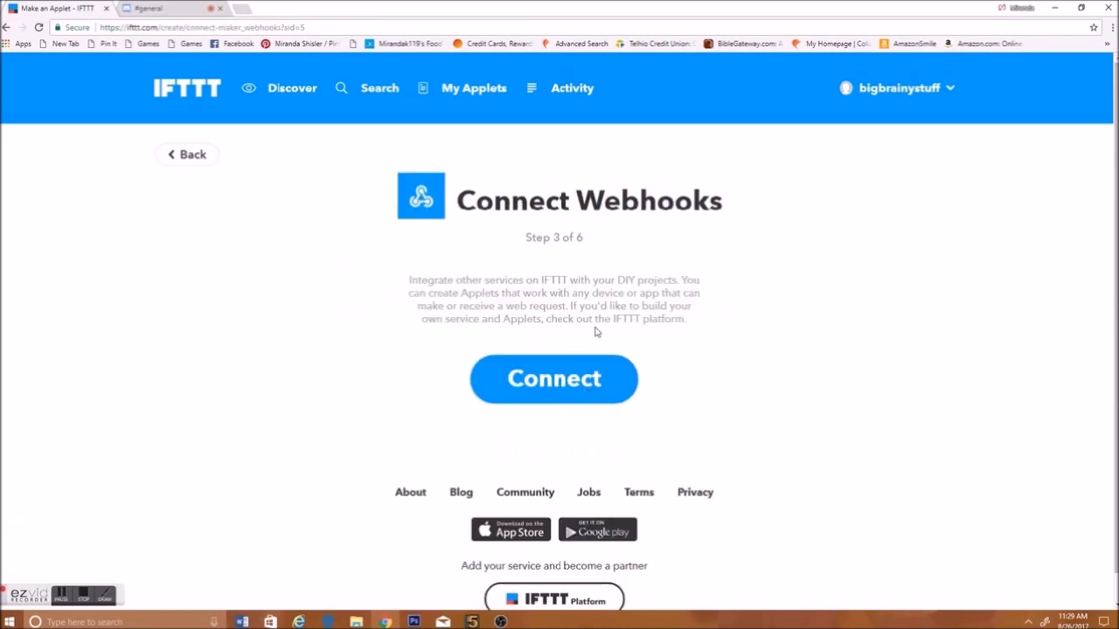
left_click(552, 378)
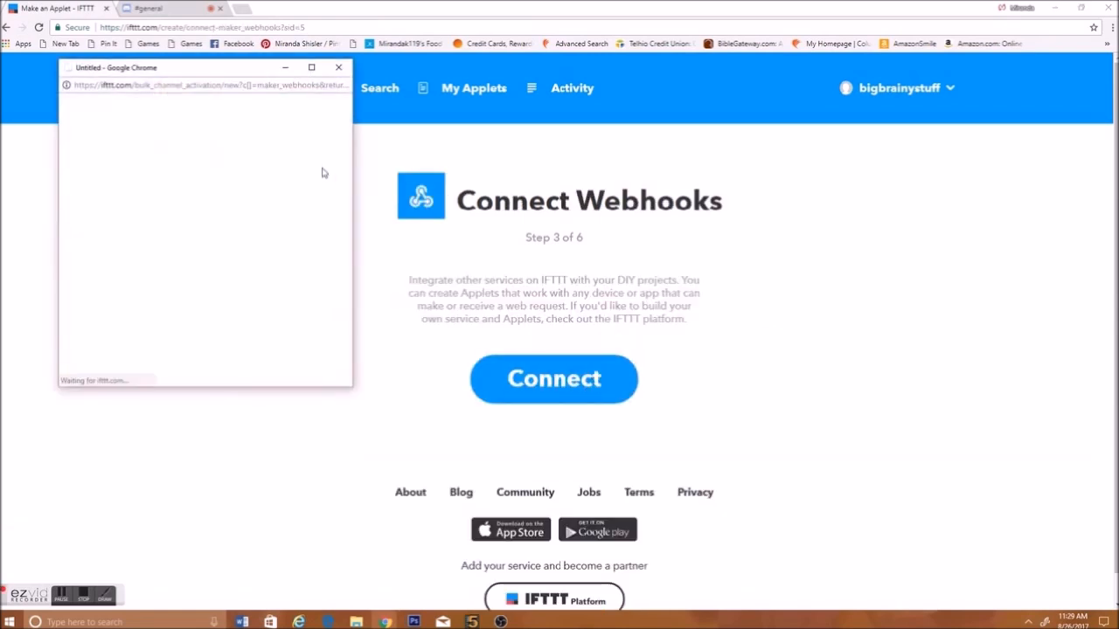
left_click(553, 377)
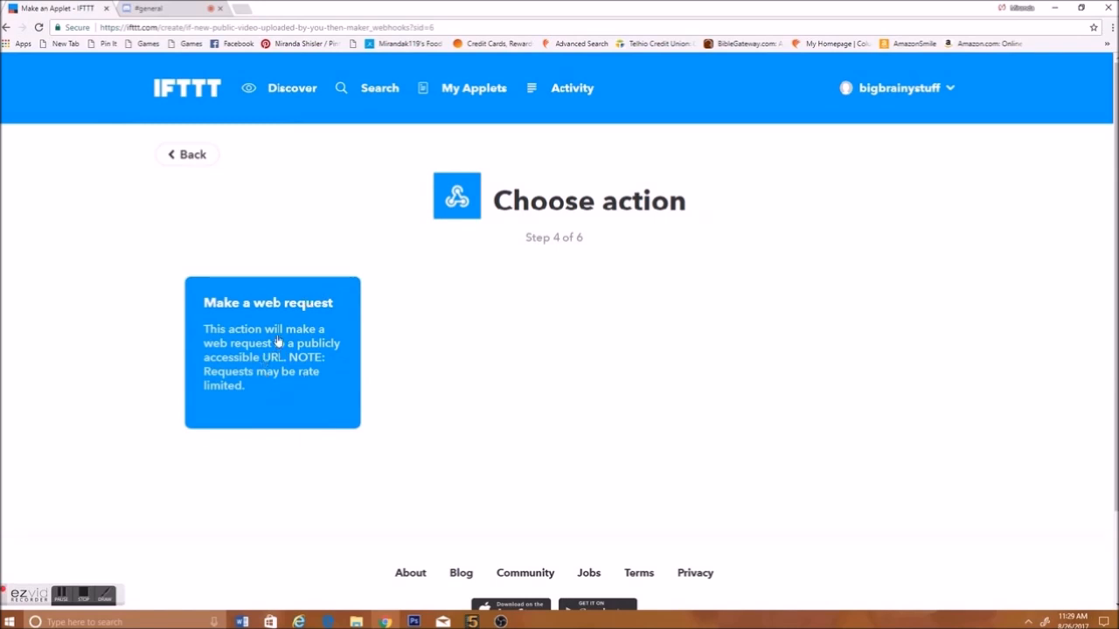
left_click(273, 353)
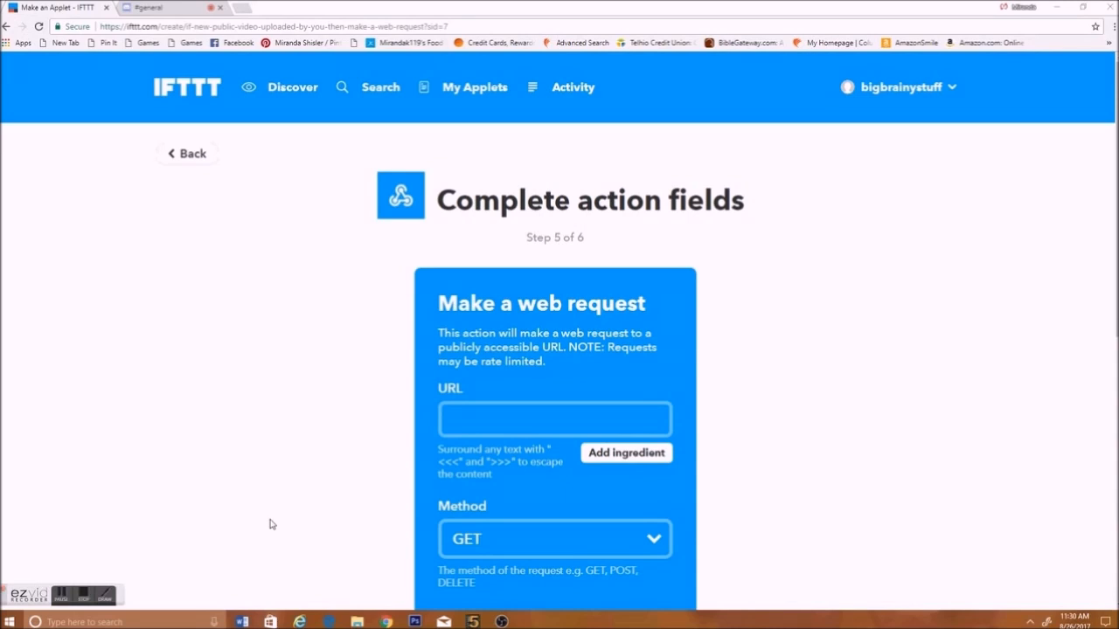
Set the request to POST with application/json and start the JSON body with username 'IFTTT YouTube Test'.
left_click(554, 420)
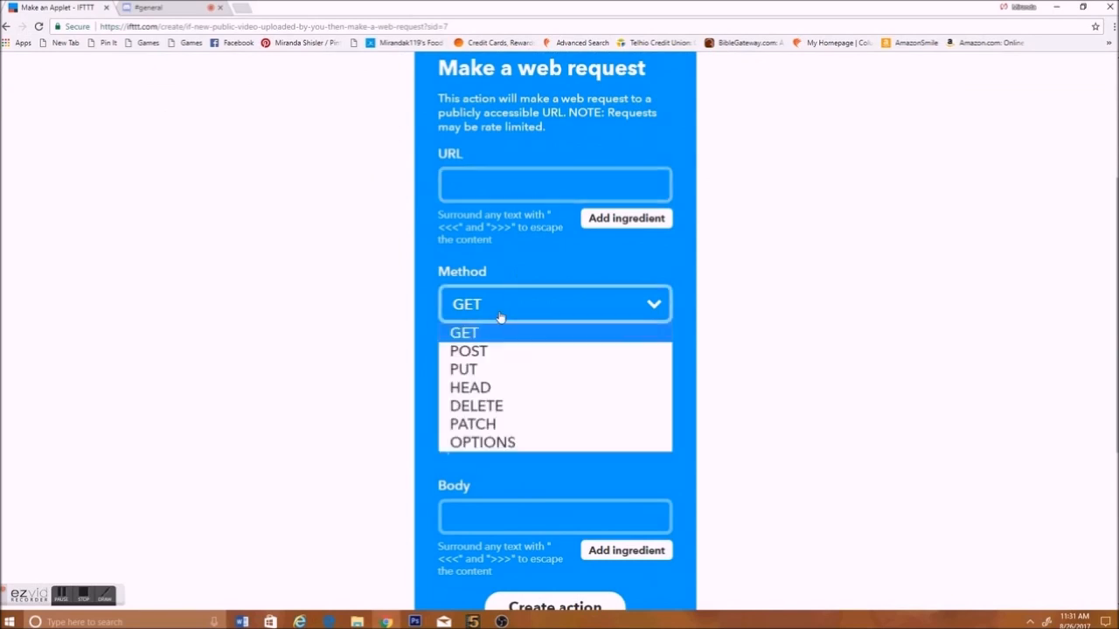
left_click(468, 350)
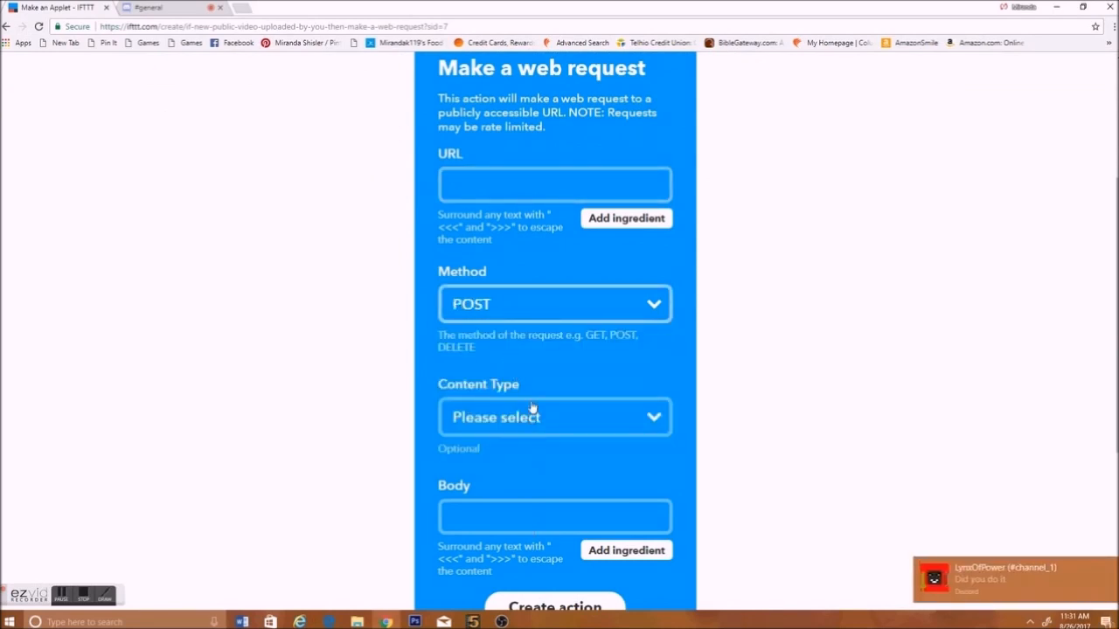
left_click(556, 416)
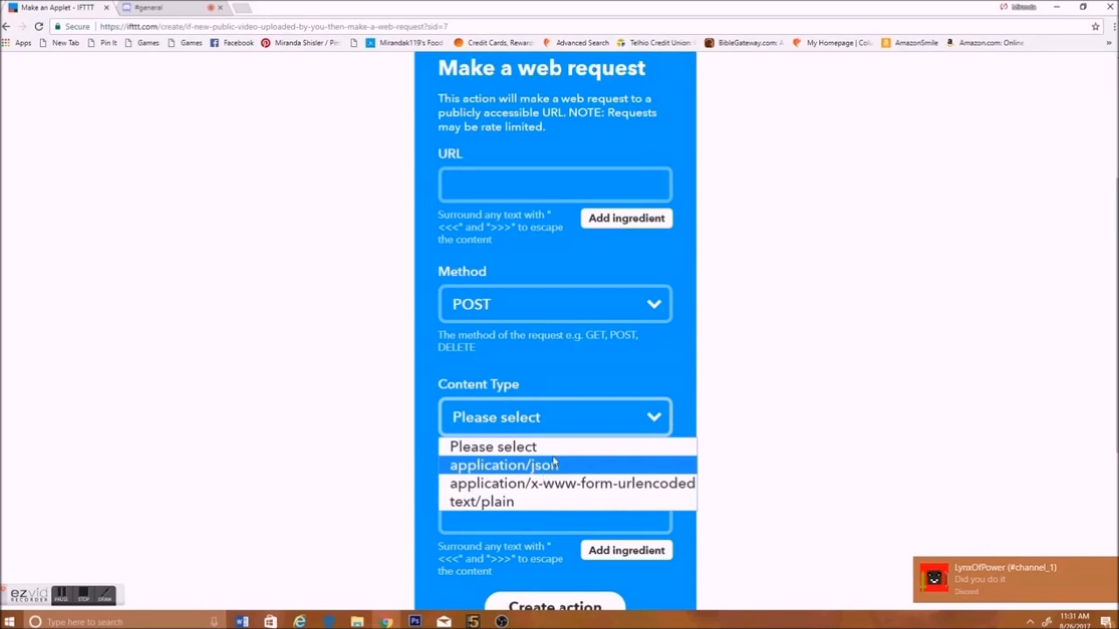
left_click(503, 465)
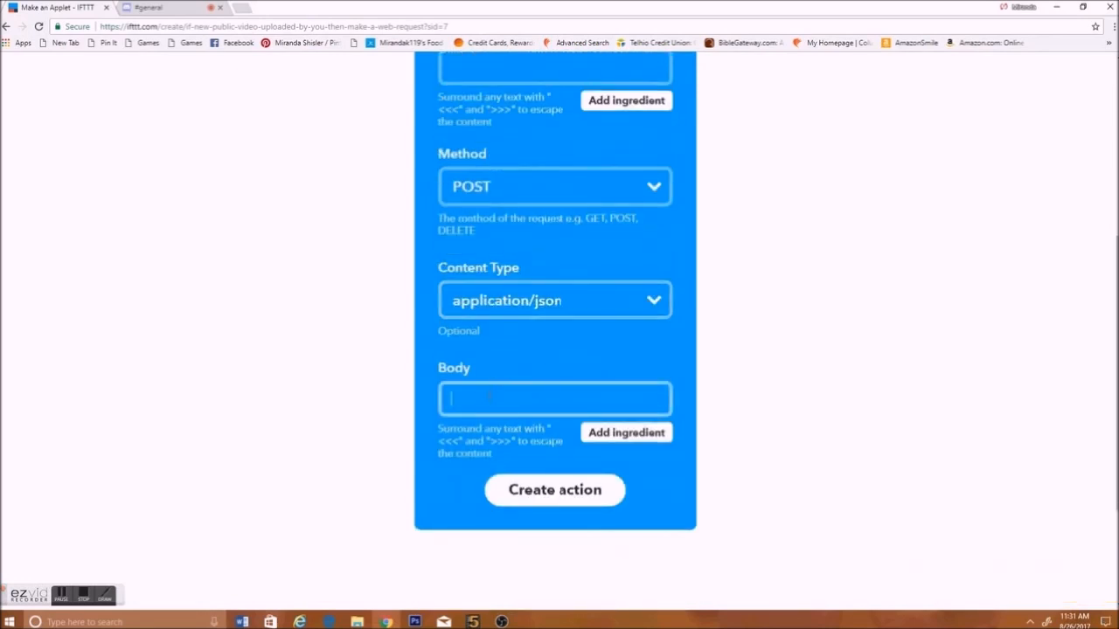
type("{\"username\":\"IFTTT YouTube Test\",\"avatar_url\":\"https://blog.eu.playstation.com/files/avatars/avatar_4364447.jpg\",\"content\":\"**{{AuthorName}}** uploaded **{{Title}}** at {{CreatedAt}}: {{Url}}\"}")
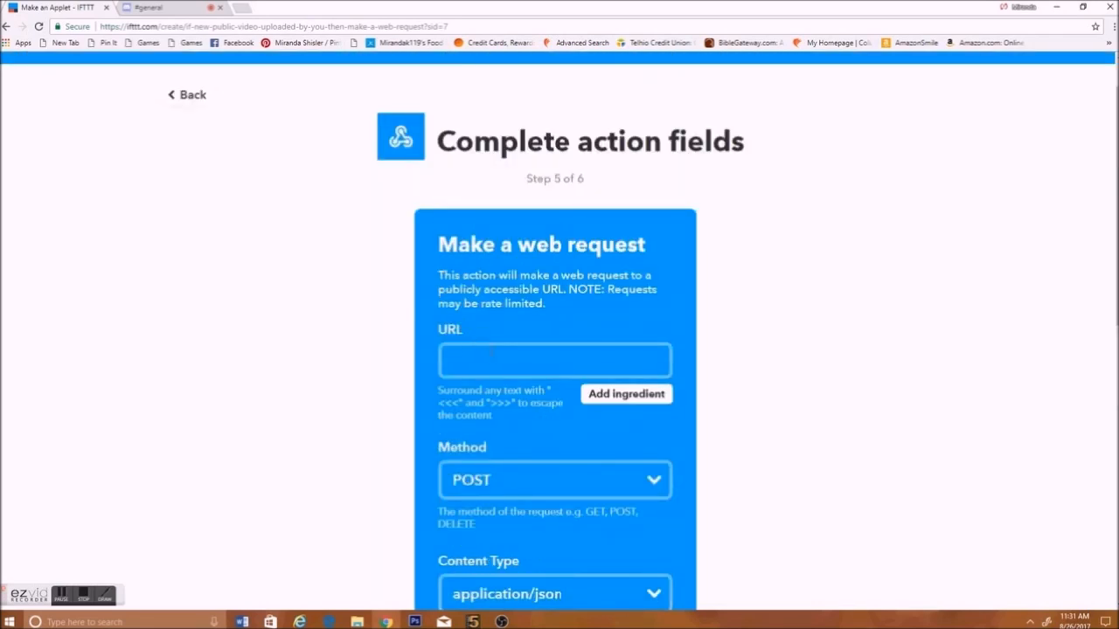
Switch to the Discord server and reach its Webhooks in Server Settings.
left_click(554, 360)
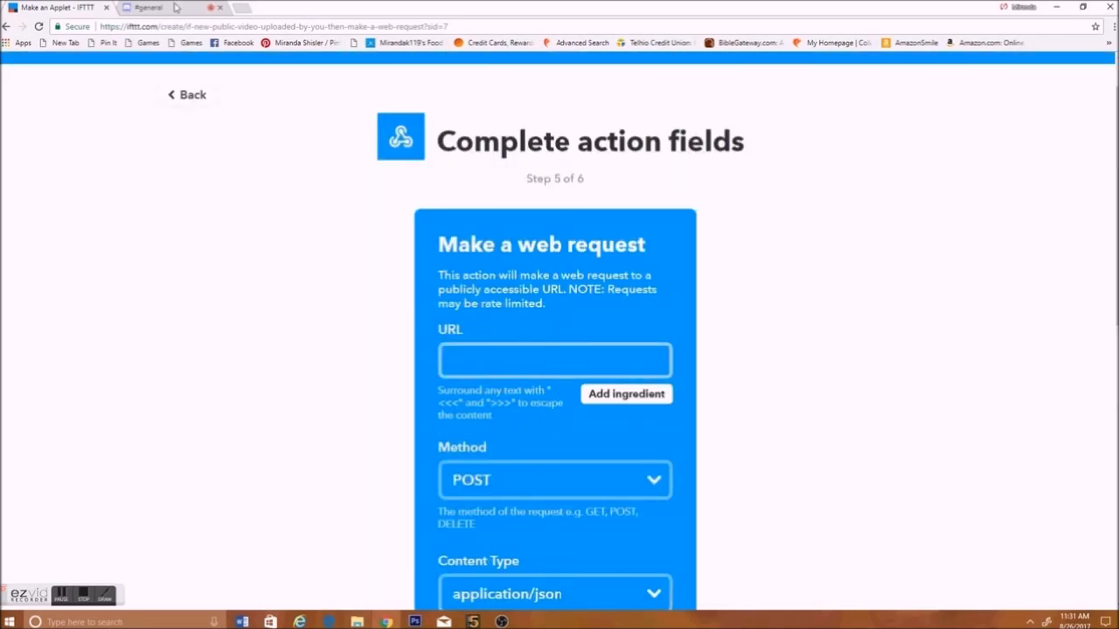
left_click(149, 7)
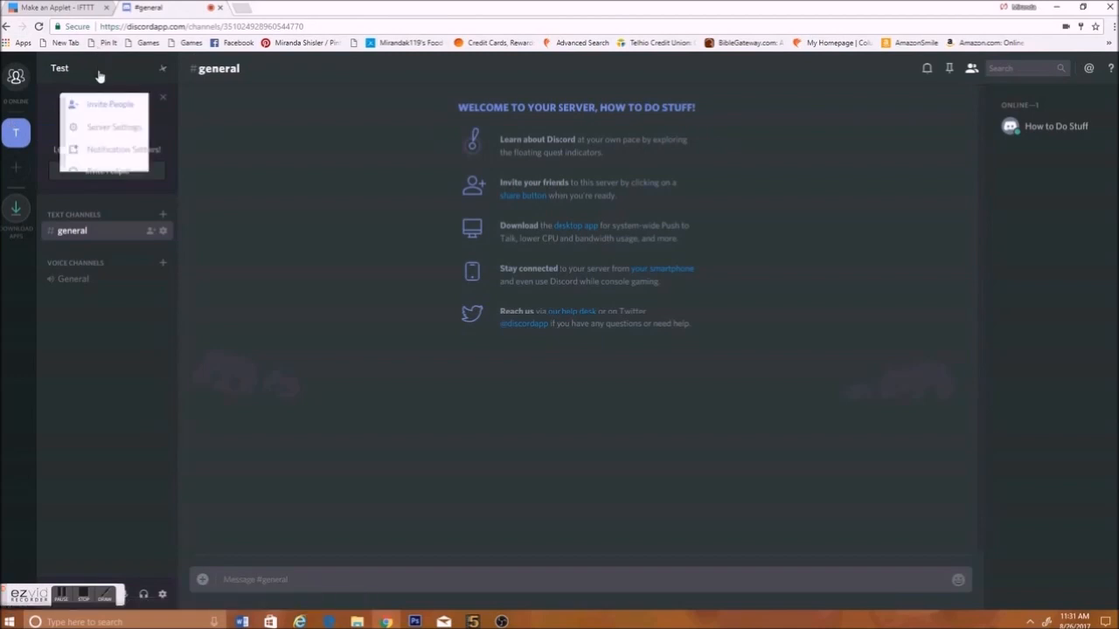
left_click(114, 126)
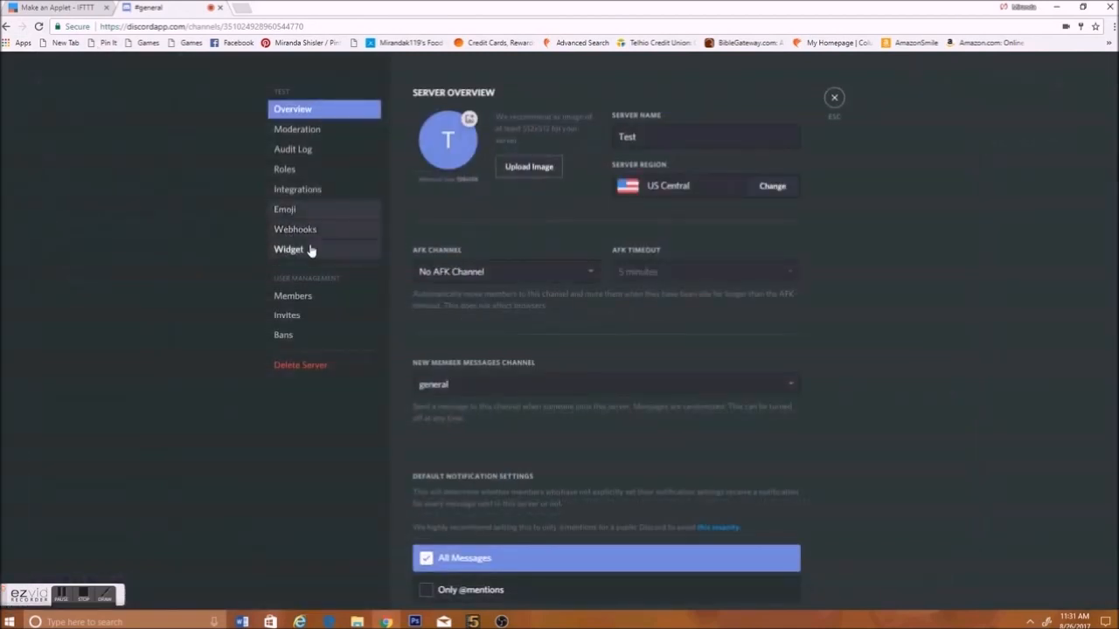
left_click(294, 229)
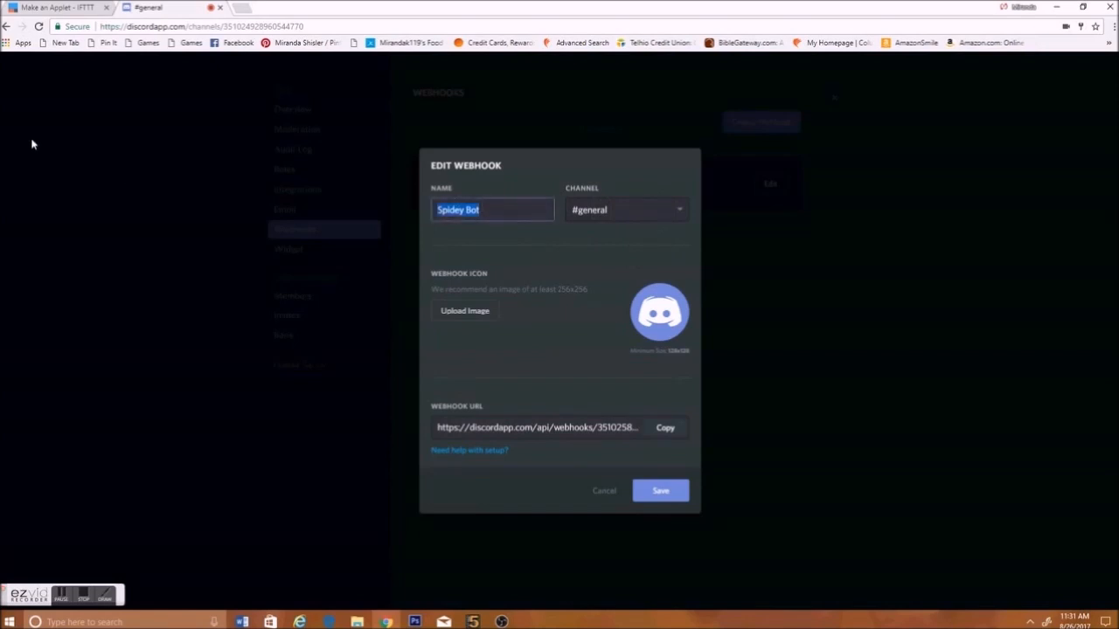
Rename the webhook 'YT bot', keep #general as its channel and upload a new icon.
type("YT bot")
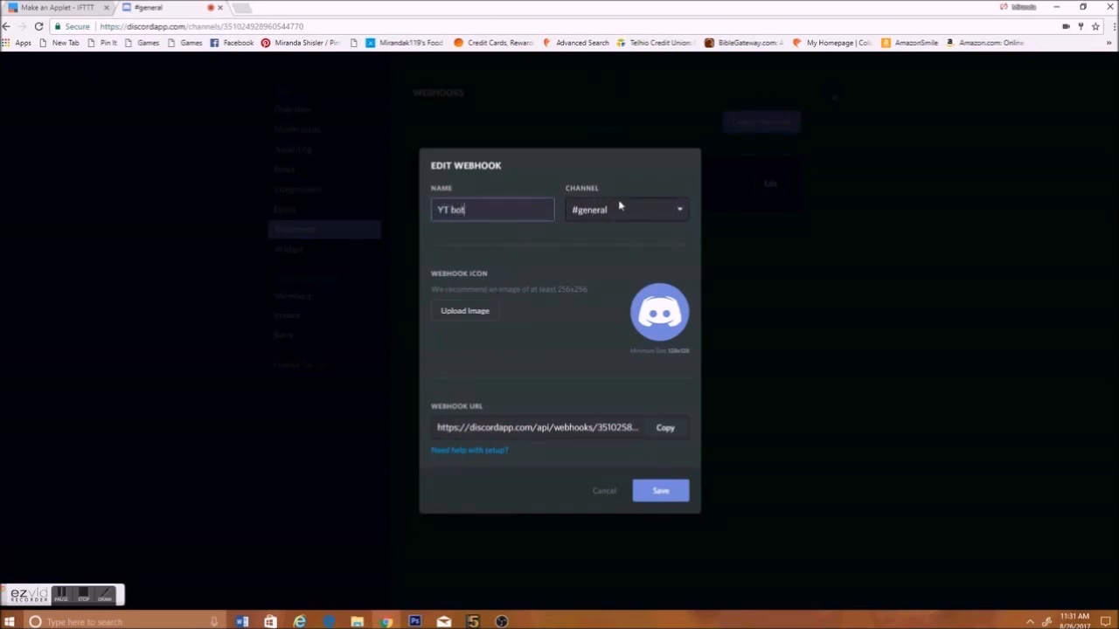
left_click(626, 210)
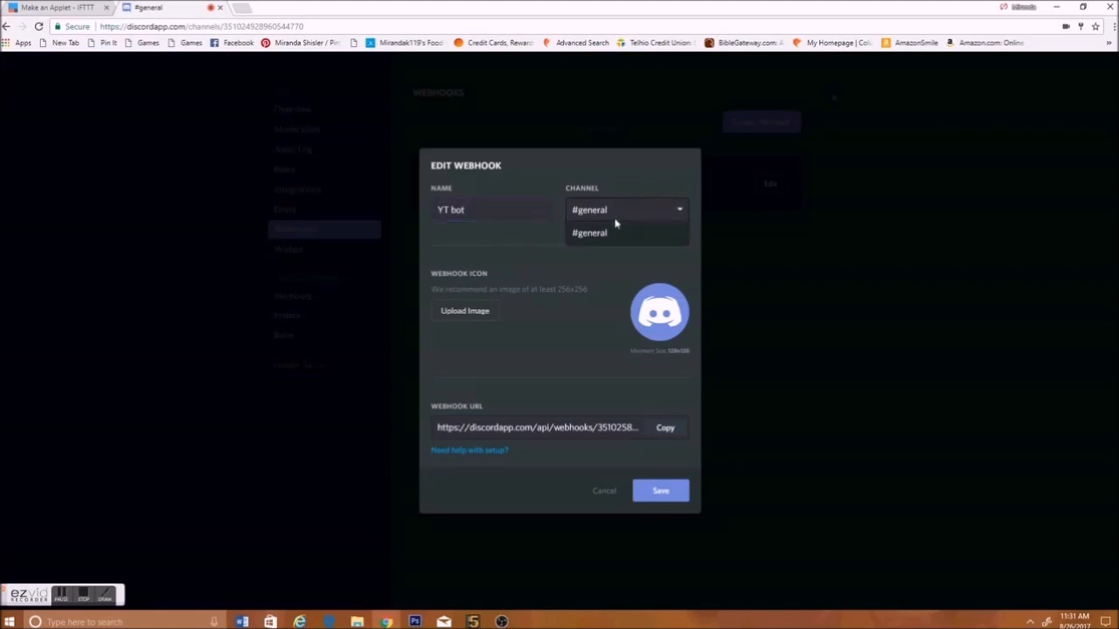
mouse_move(621, 196)
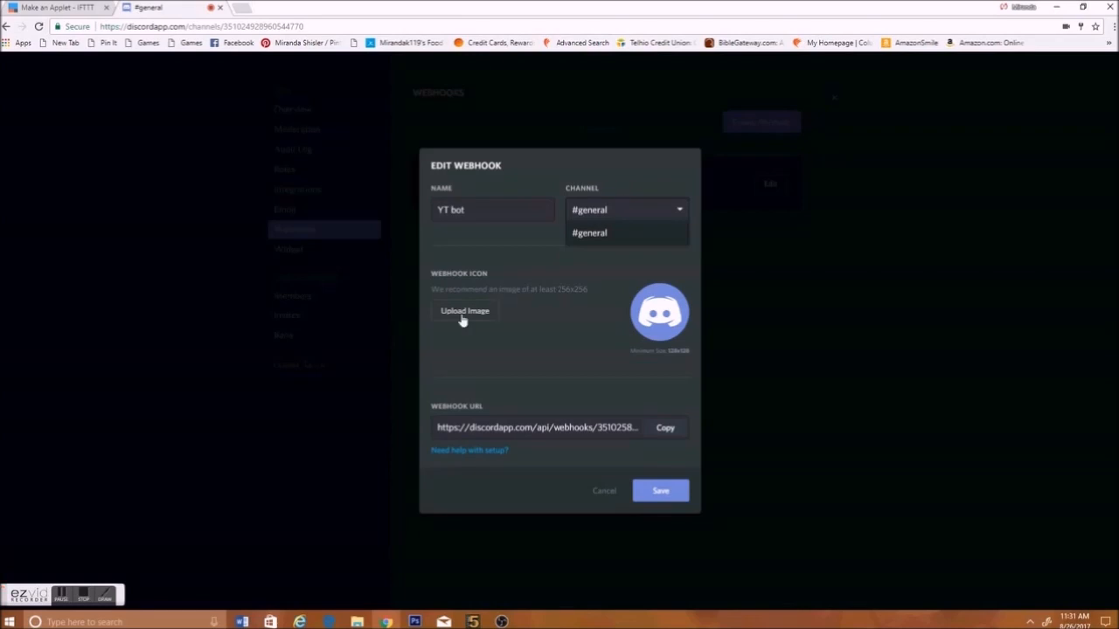
left_click(589, 232)
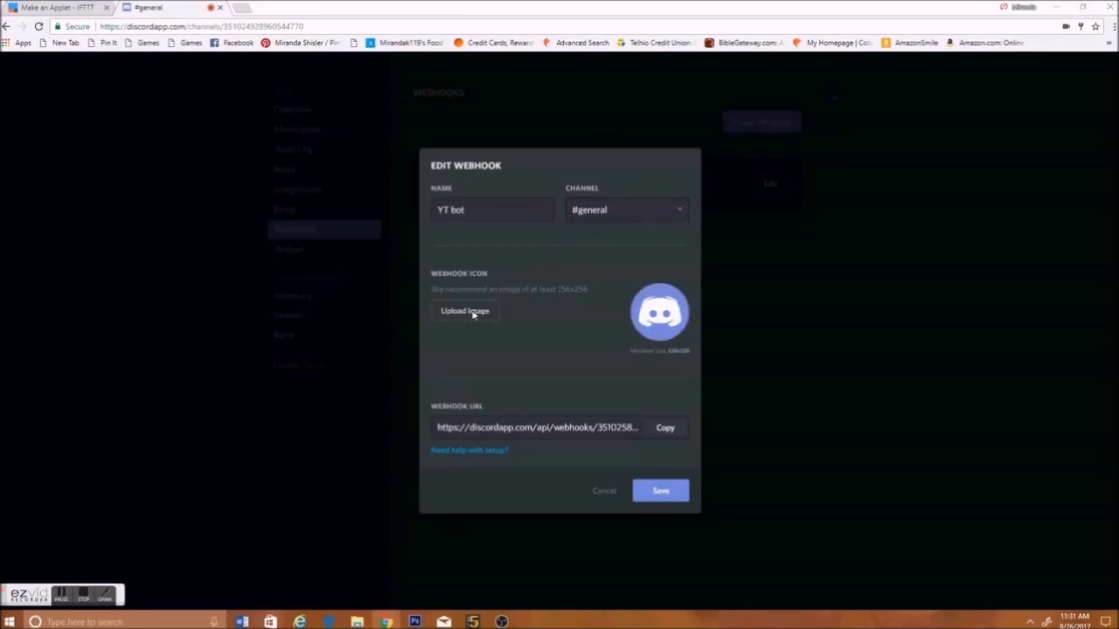
left_click(465, 311)
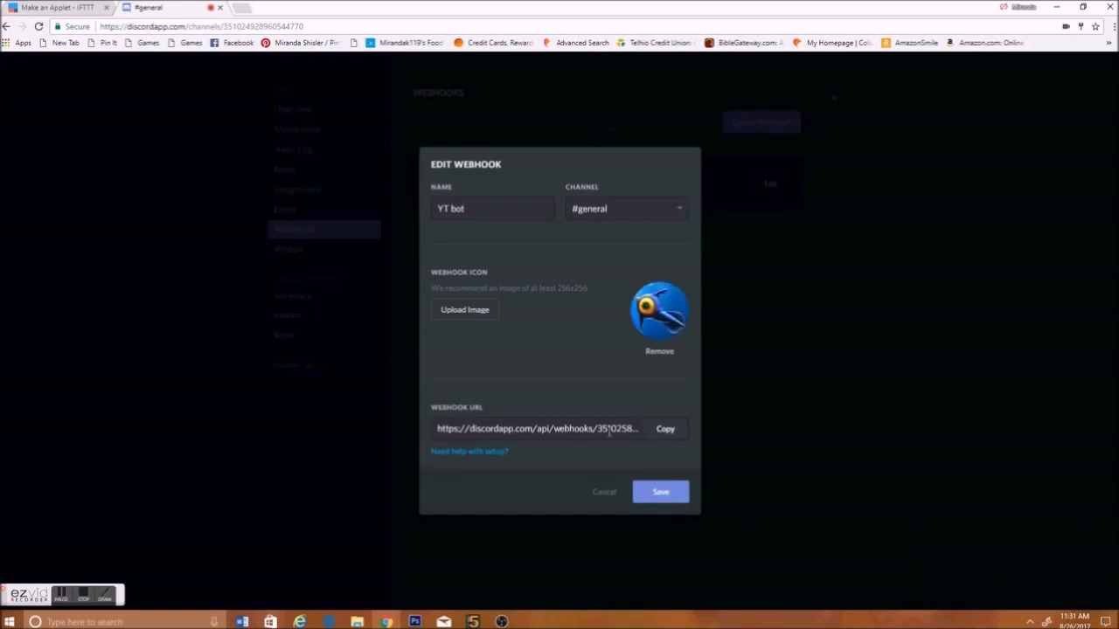
mouse_move(413, 441)
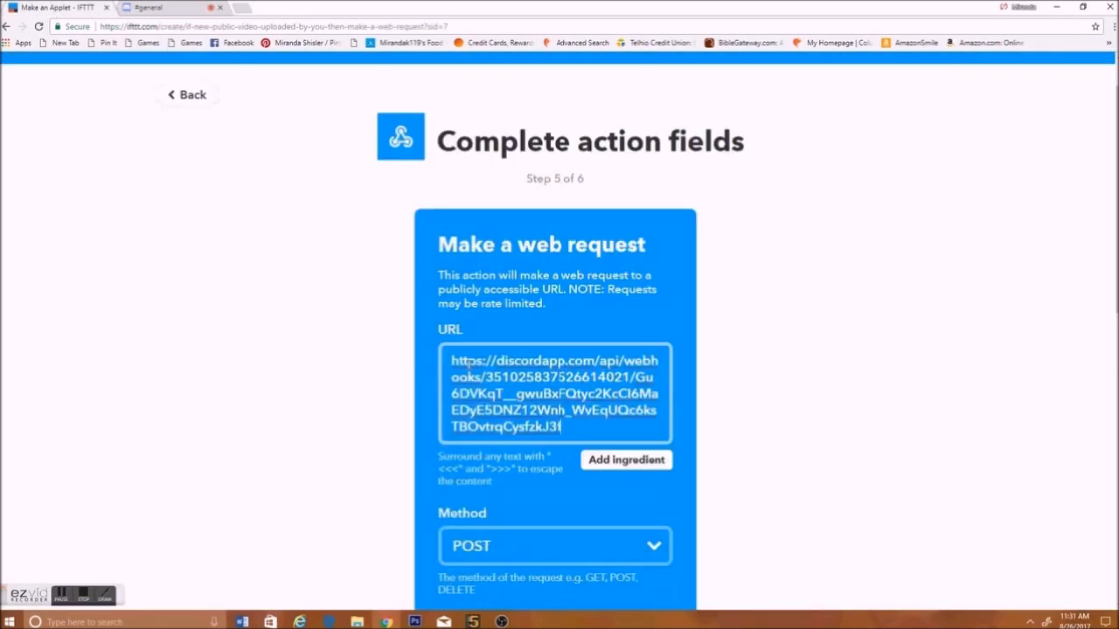
Create the web request action and finish so the applet is turned On.
scroll("down", 3)
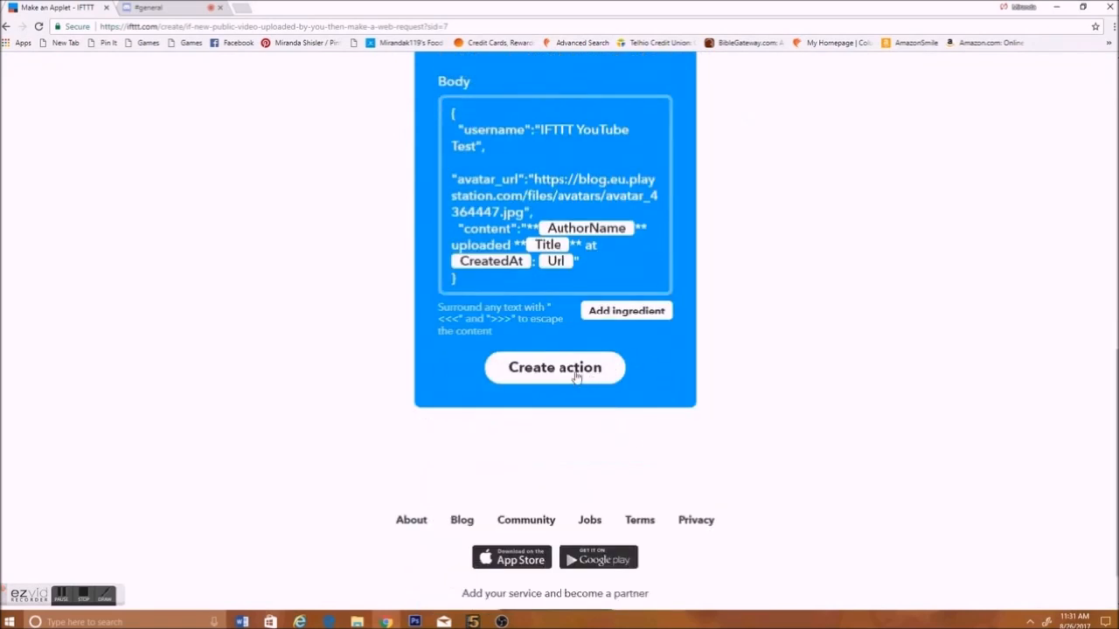
left_click(554, 367)
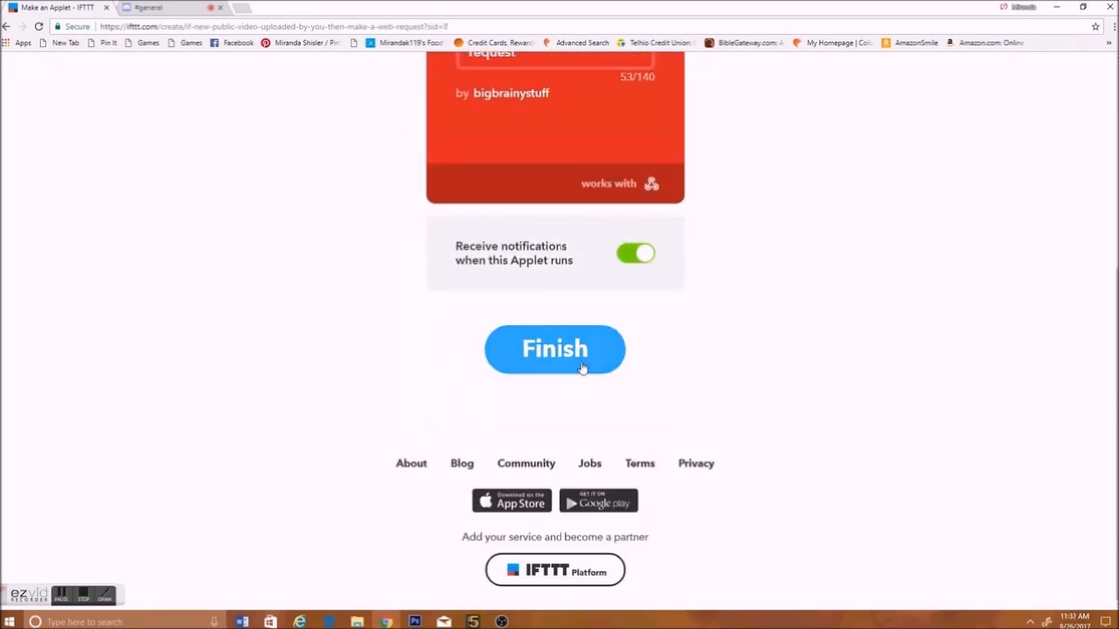
left_click(555, 350)
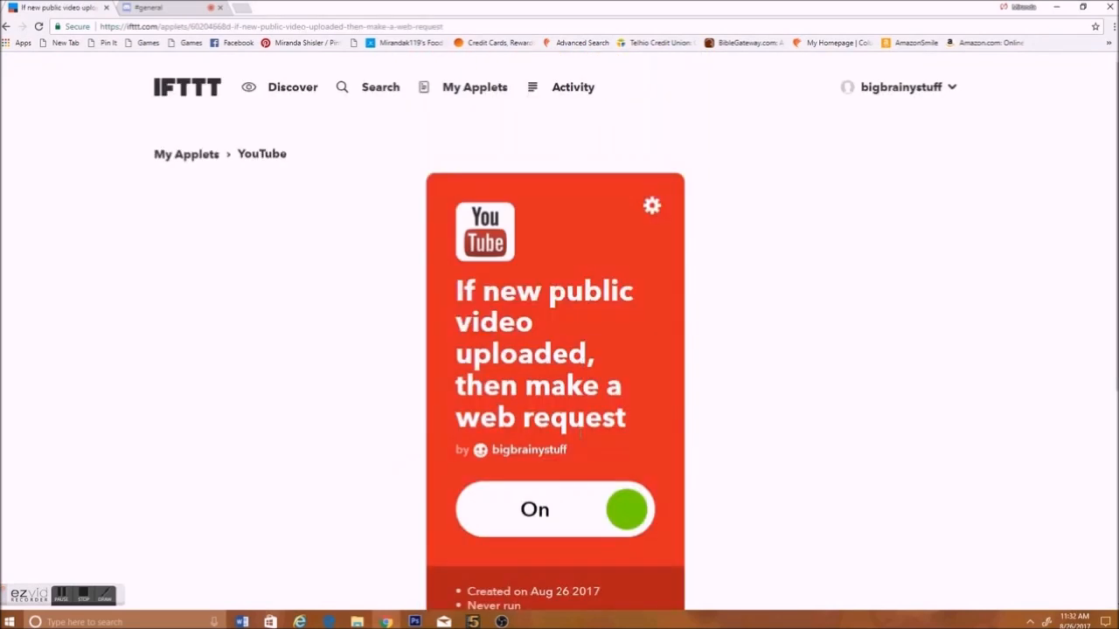
Return to the Discord server and leave Server Settings for #general.
left_click(171, 7)
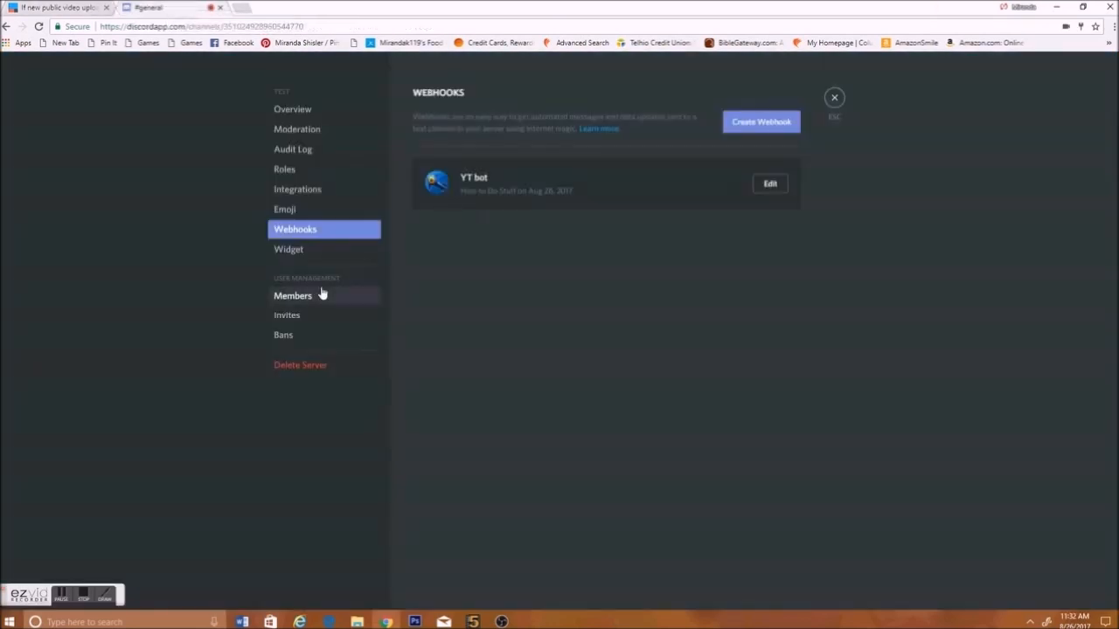
left_click(833, 98)
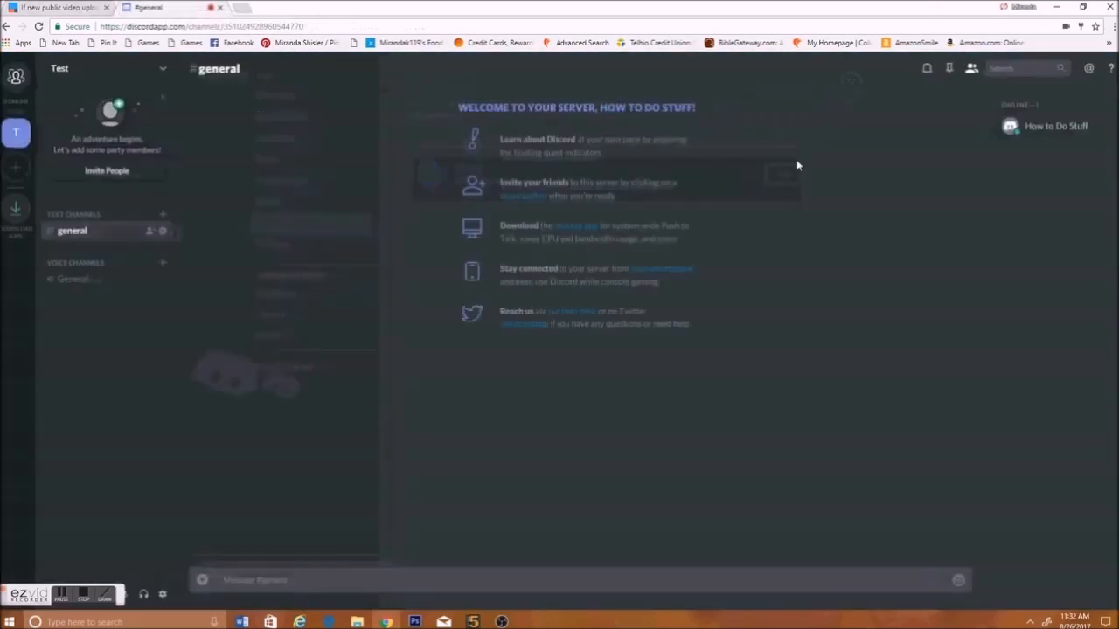